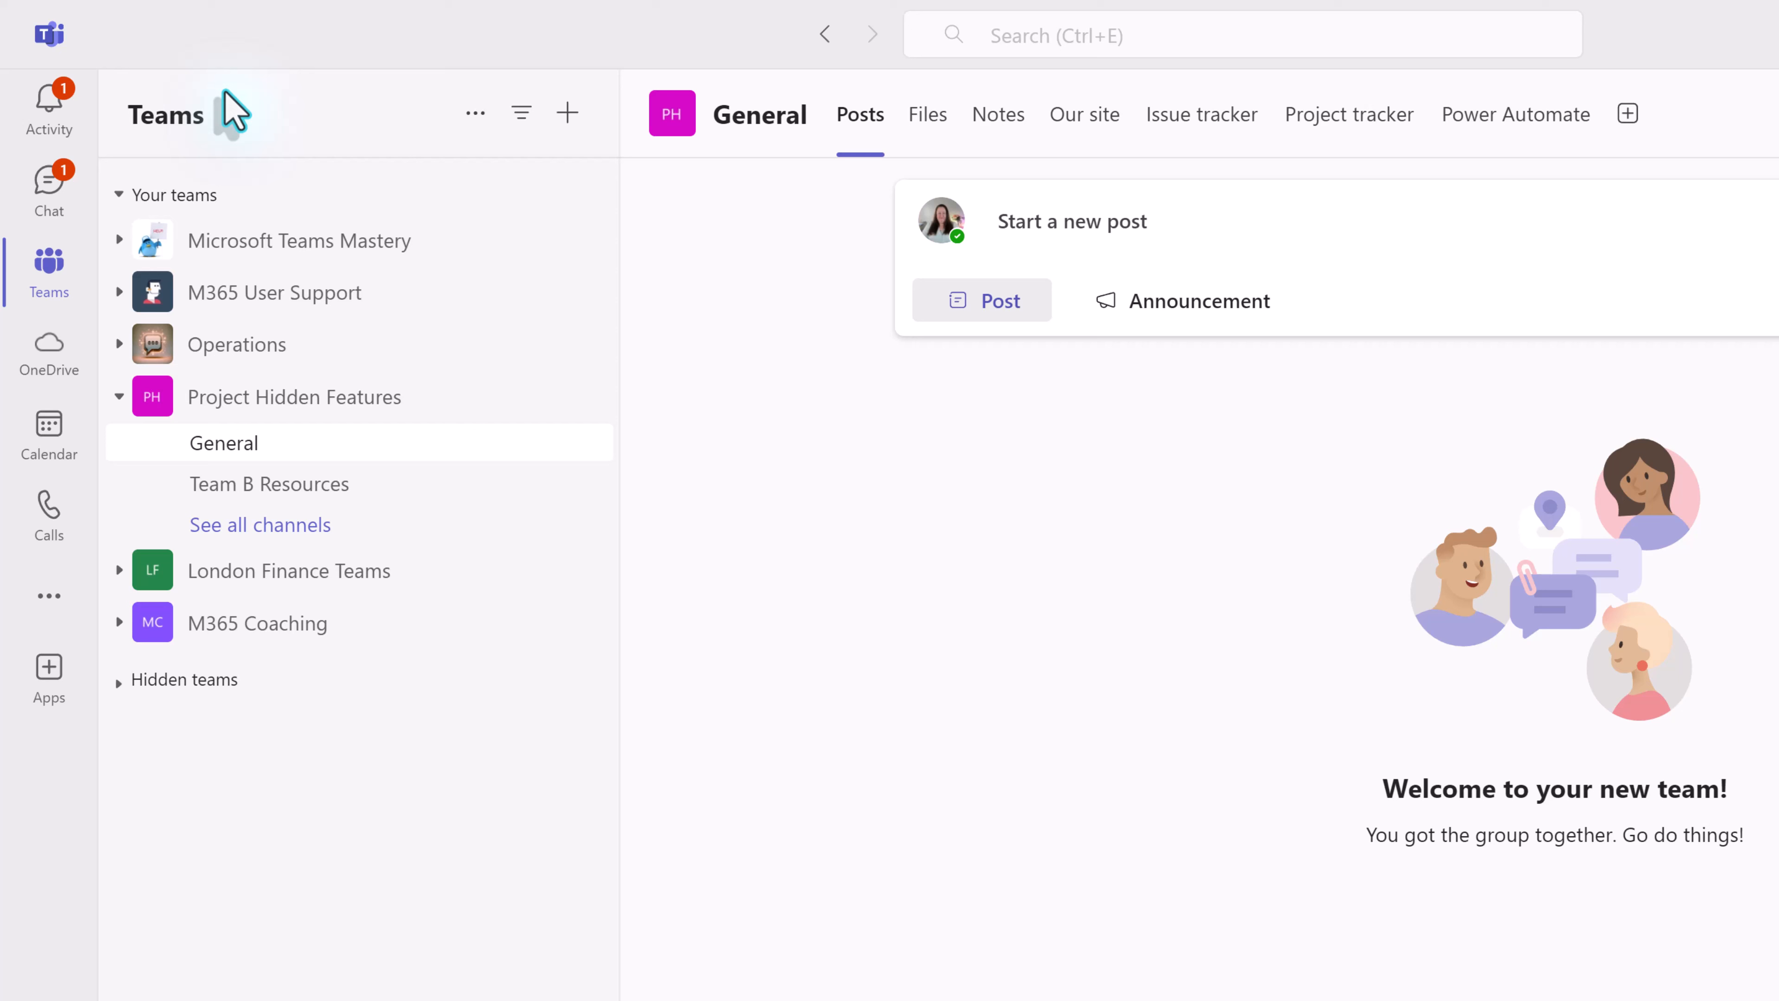
pyautogui.moveTo(230, 113)
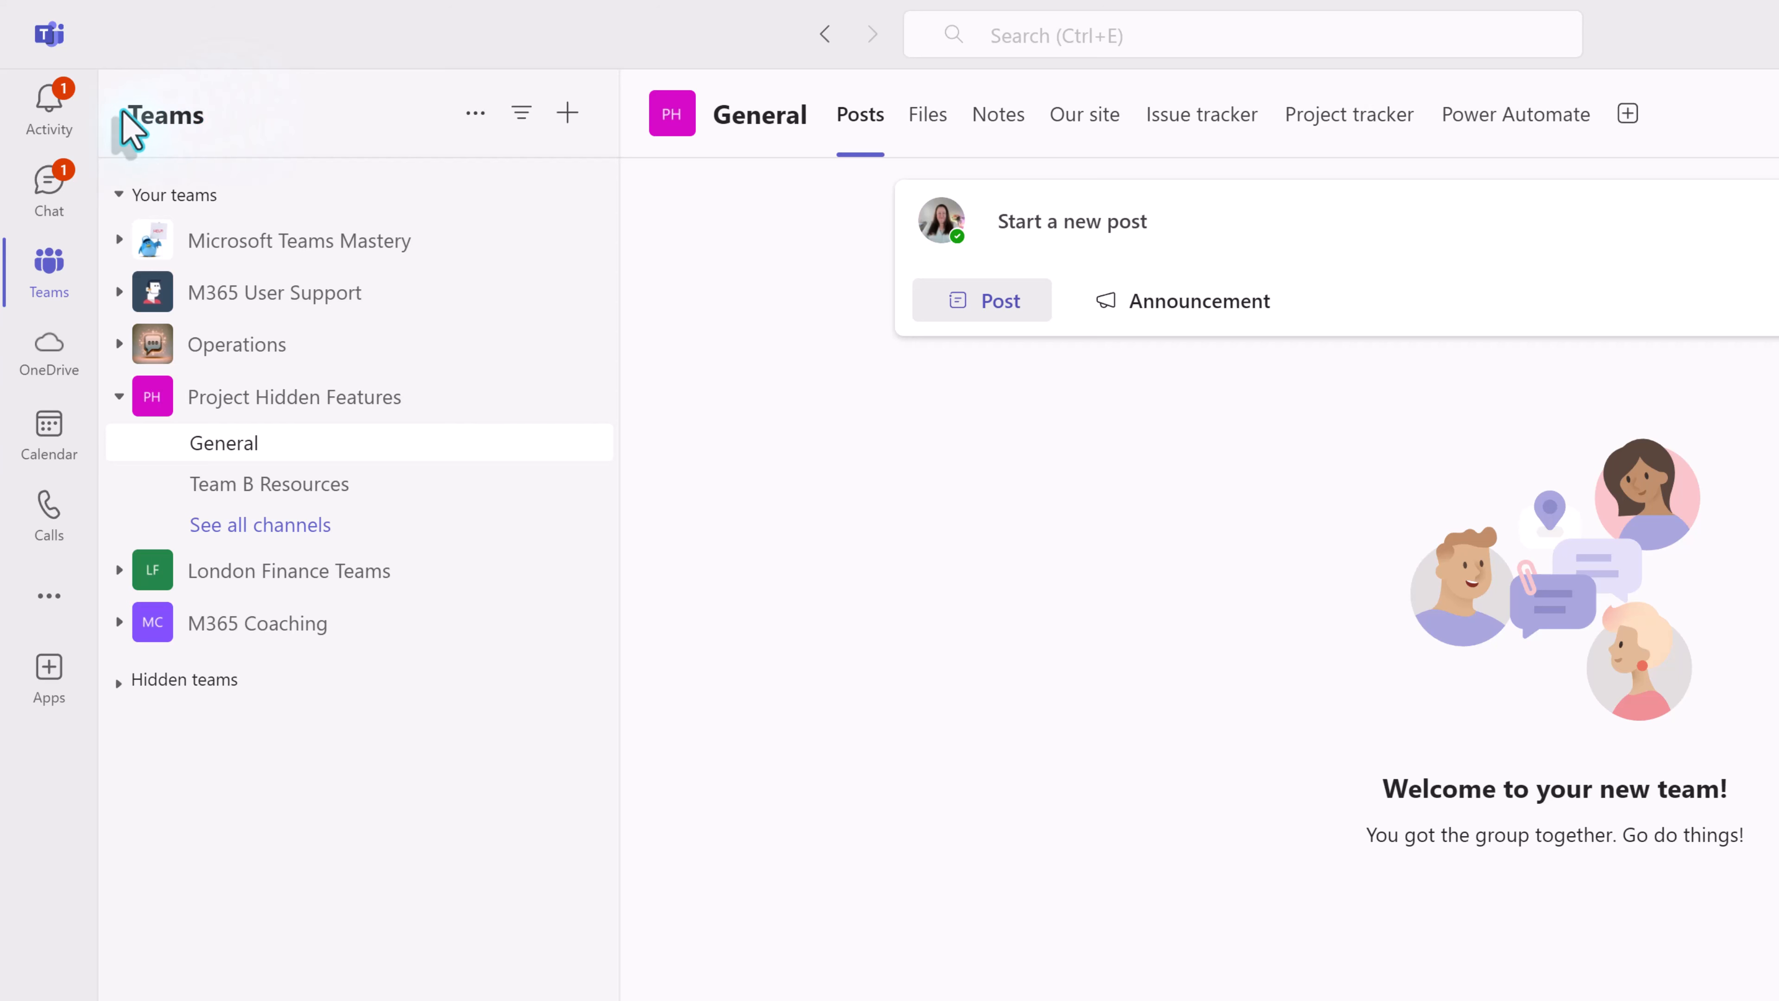
pyautogui.moveTo(49, 100)
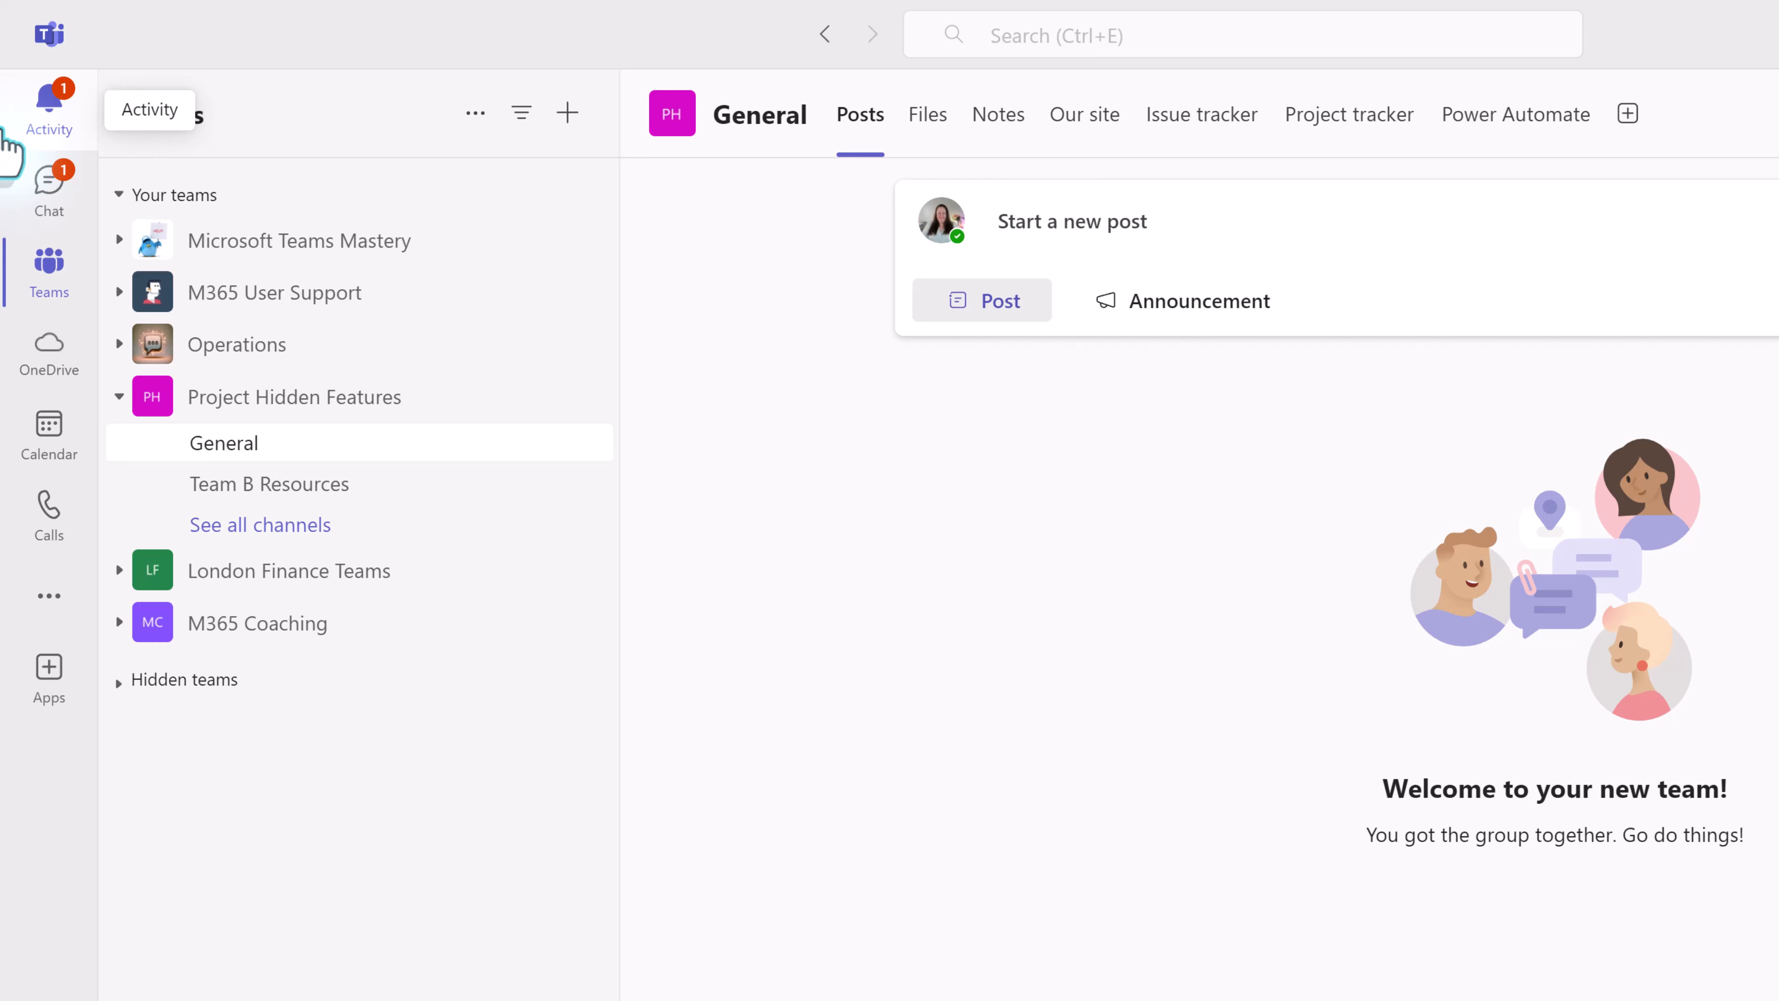
pyautogui.moveTo(45, 125)
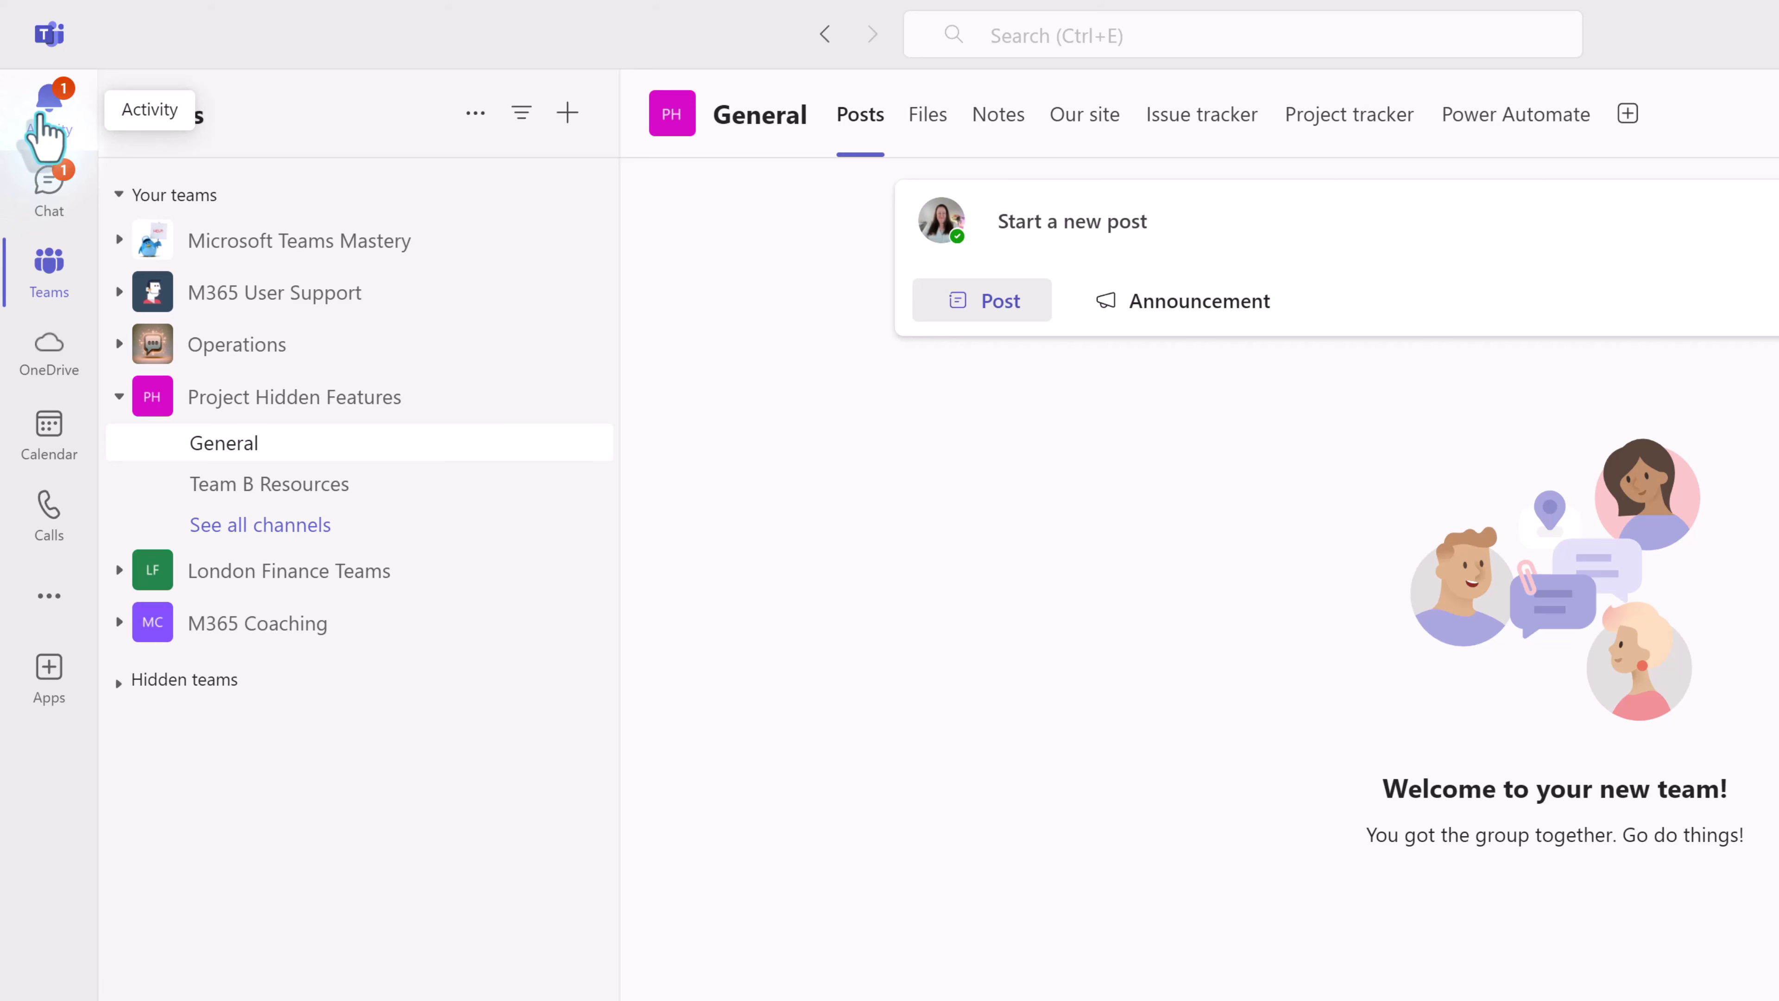
# Step: Switch from the team channel to the Activity feed of mentions and updates
pyautogui.click(49, 111)
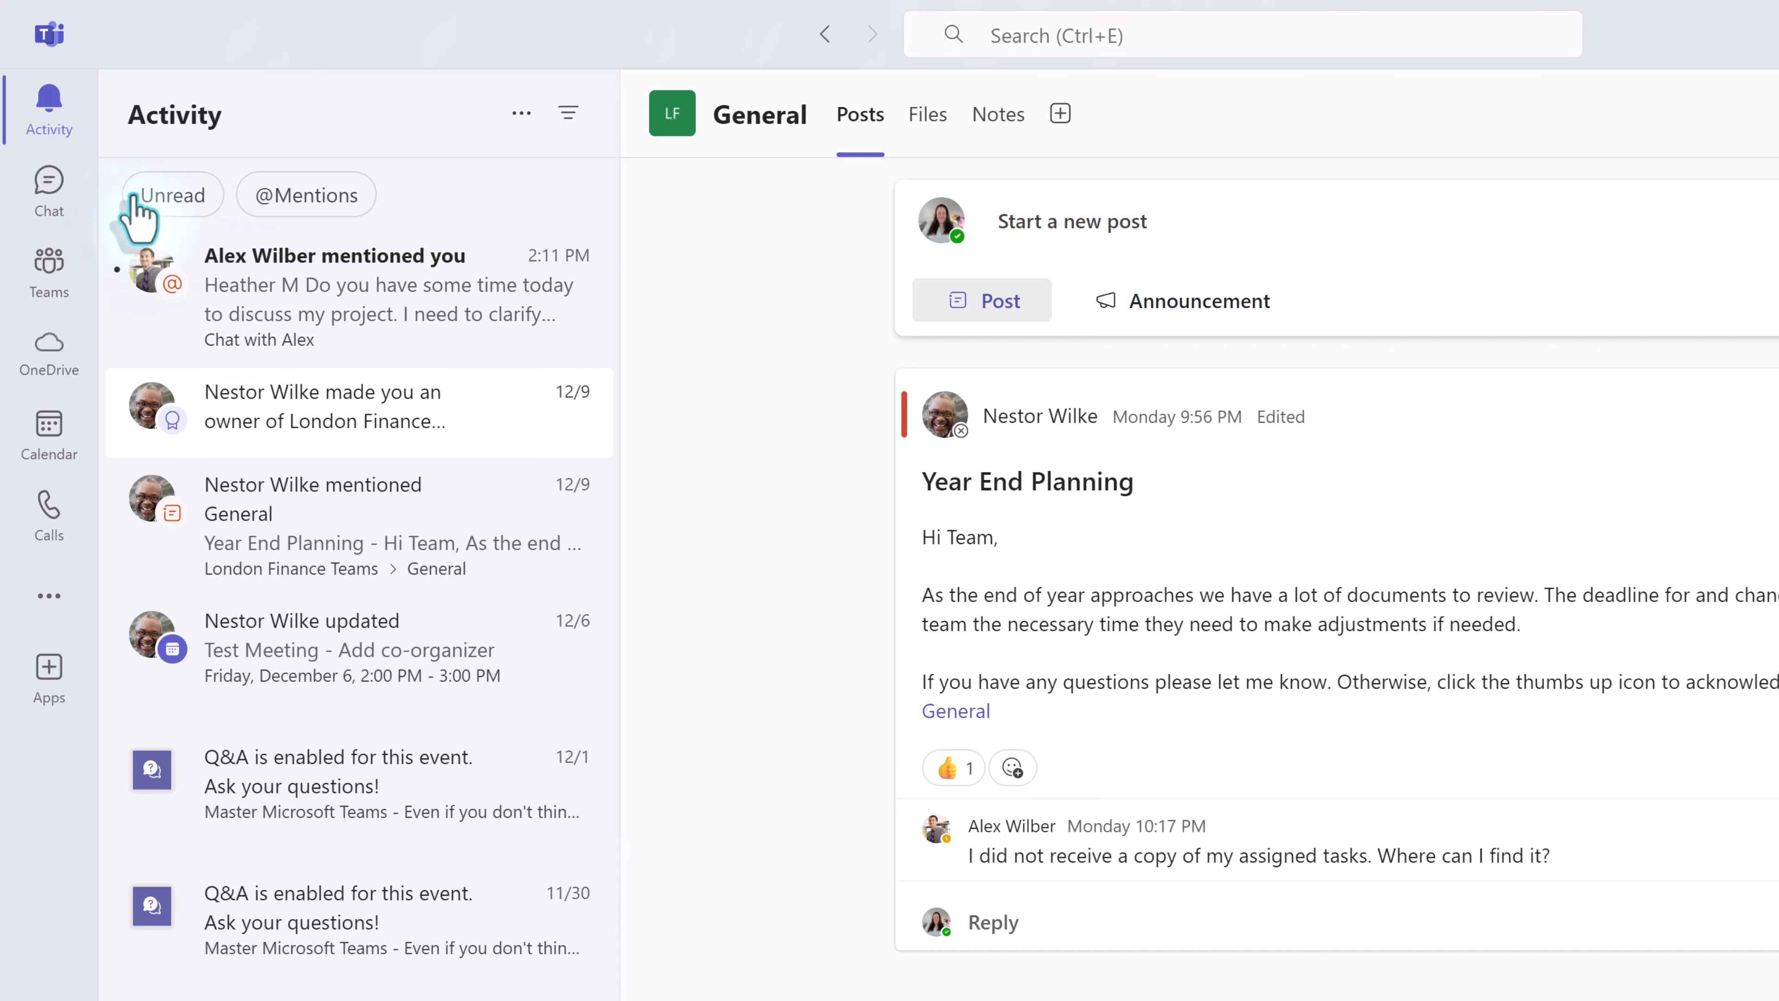
# Step: Filter to unread, read the Alex Wilber mention, then show all notifications again
pyautogui.click(172, 194)
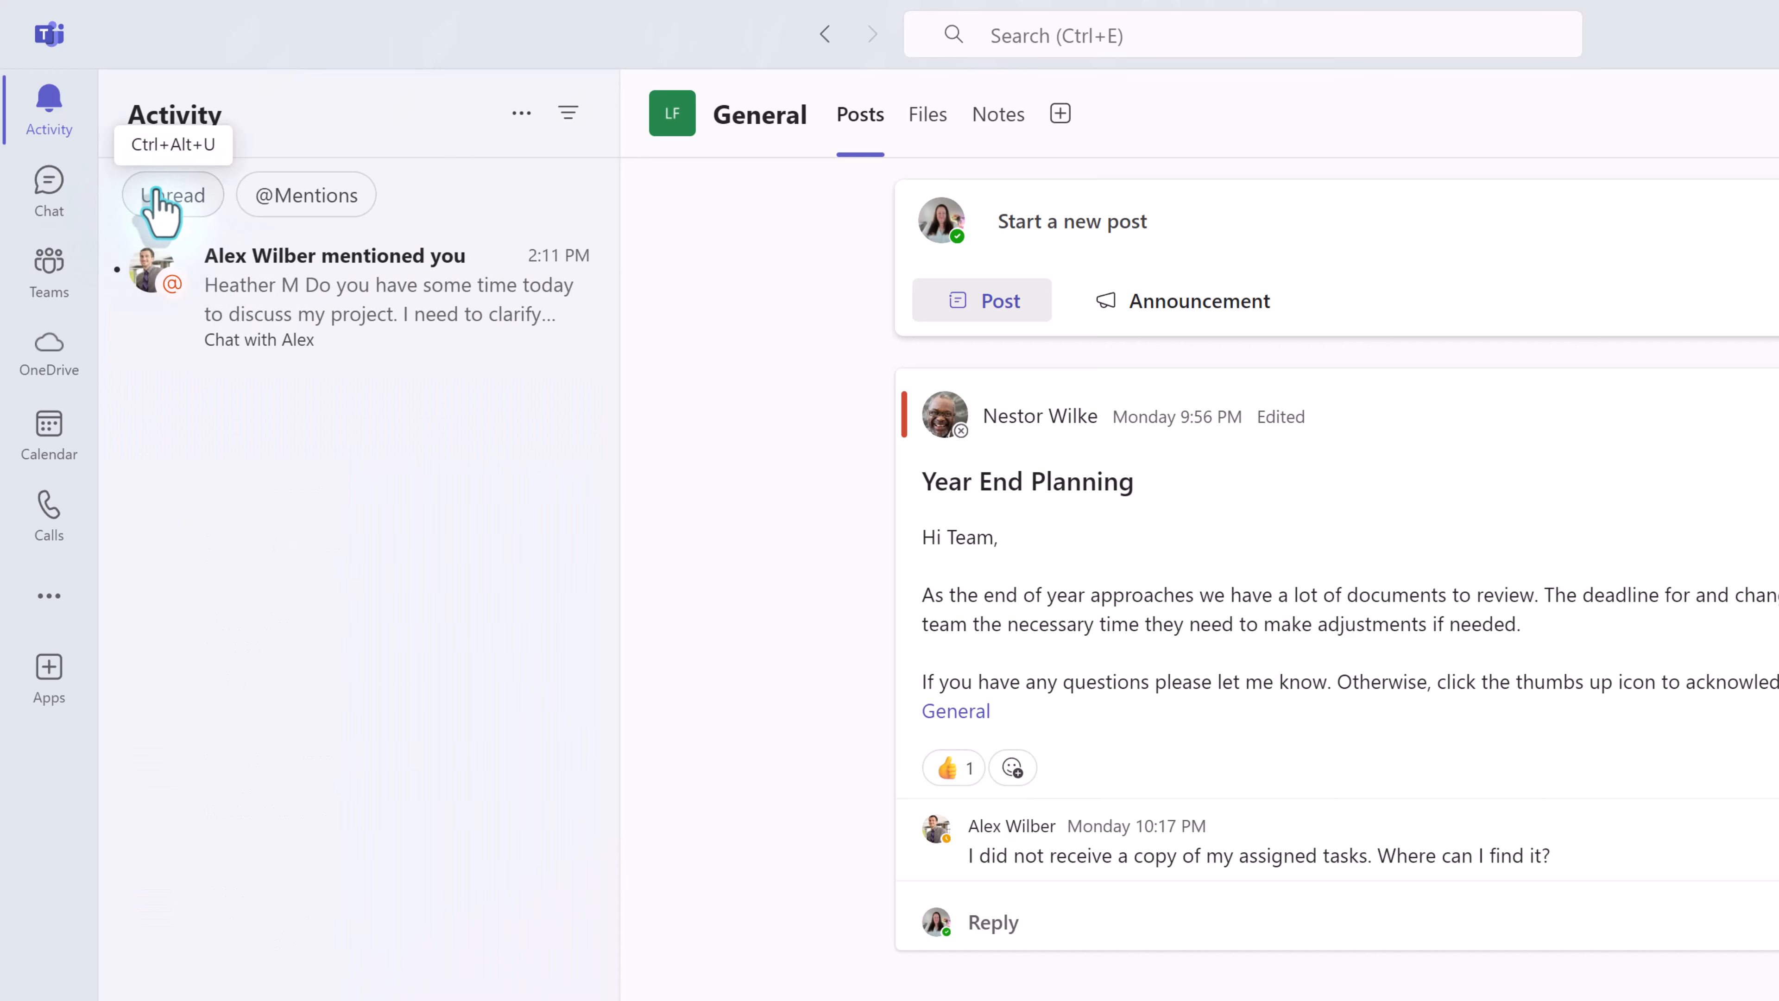
pyautogui.click(173, 194)
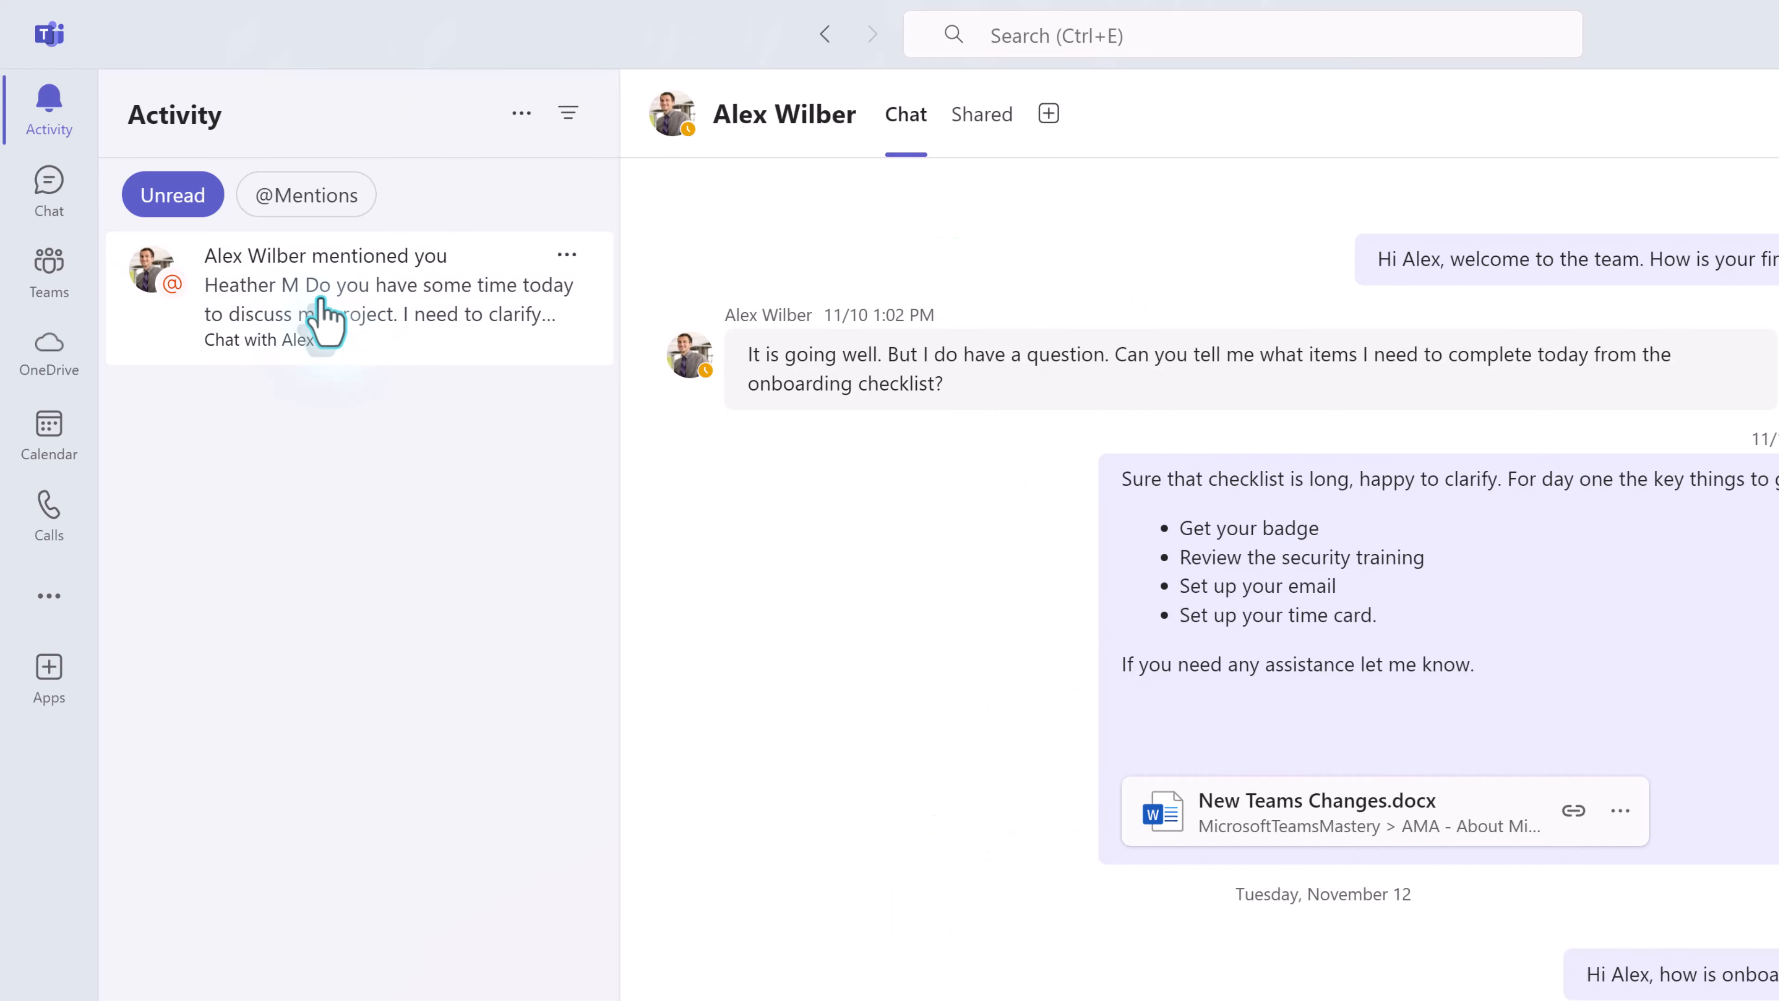
pyautogui.click(172, 194)
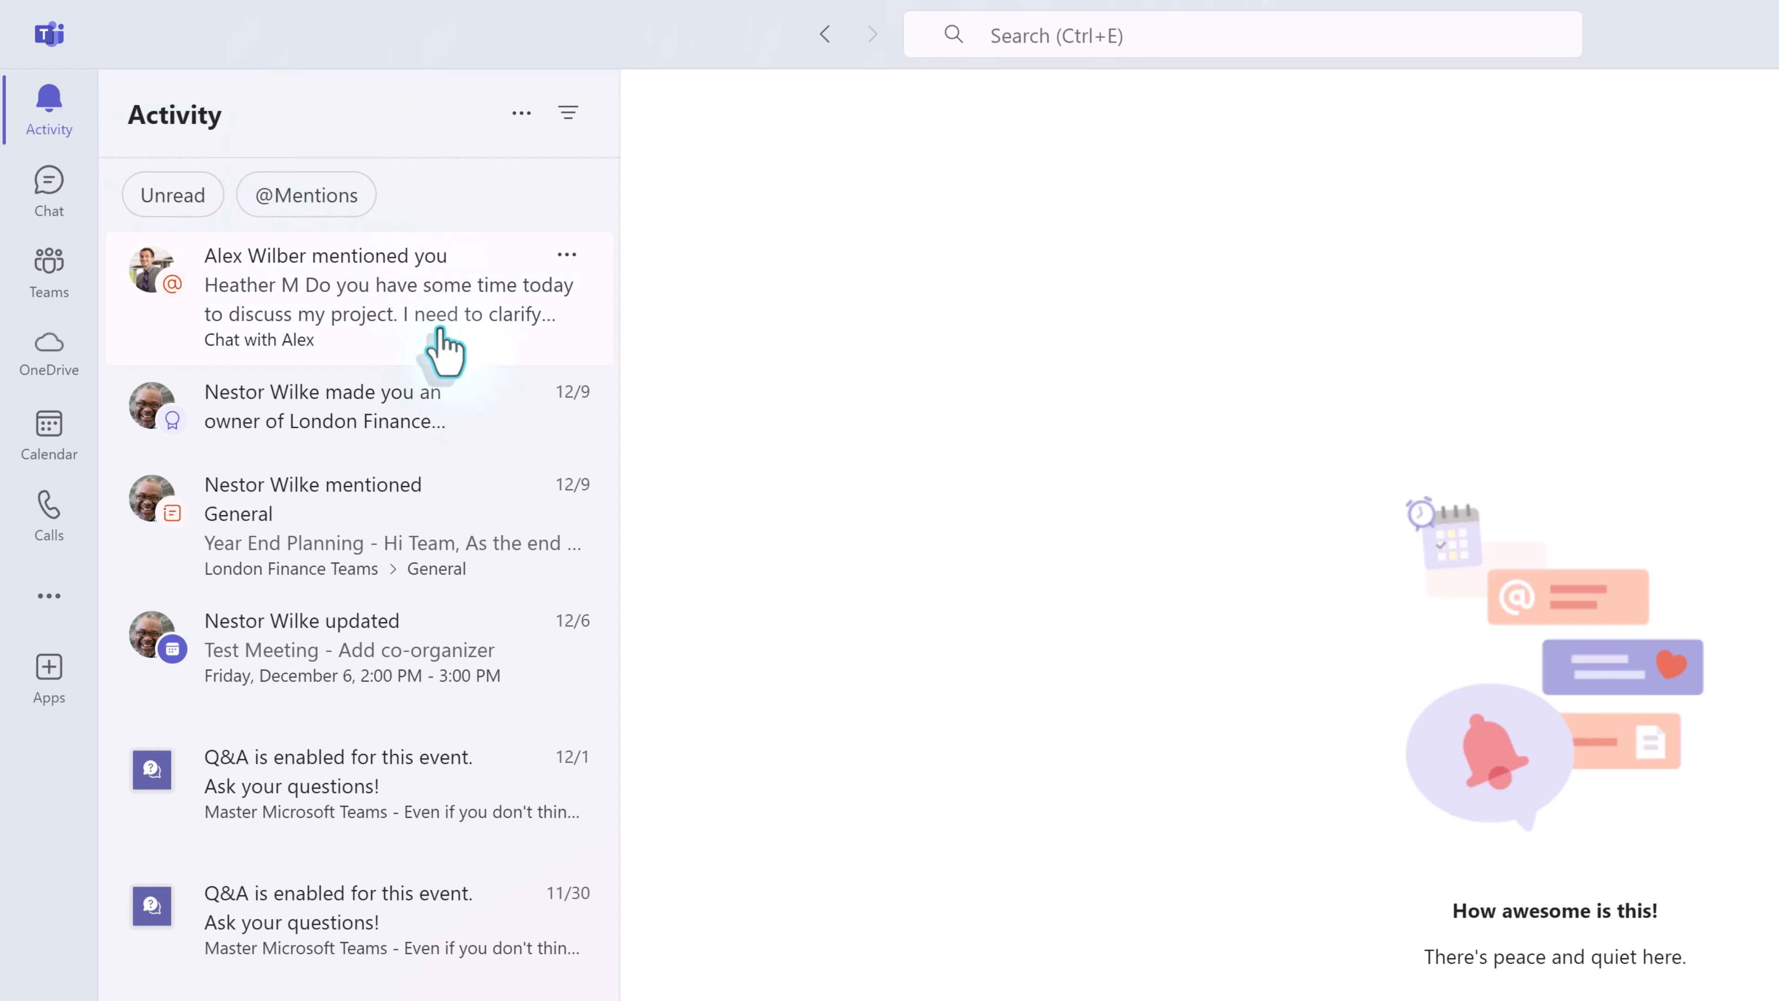
pyautogui.moveTo(506, 435)
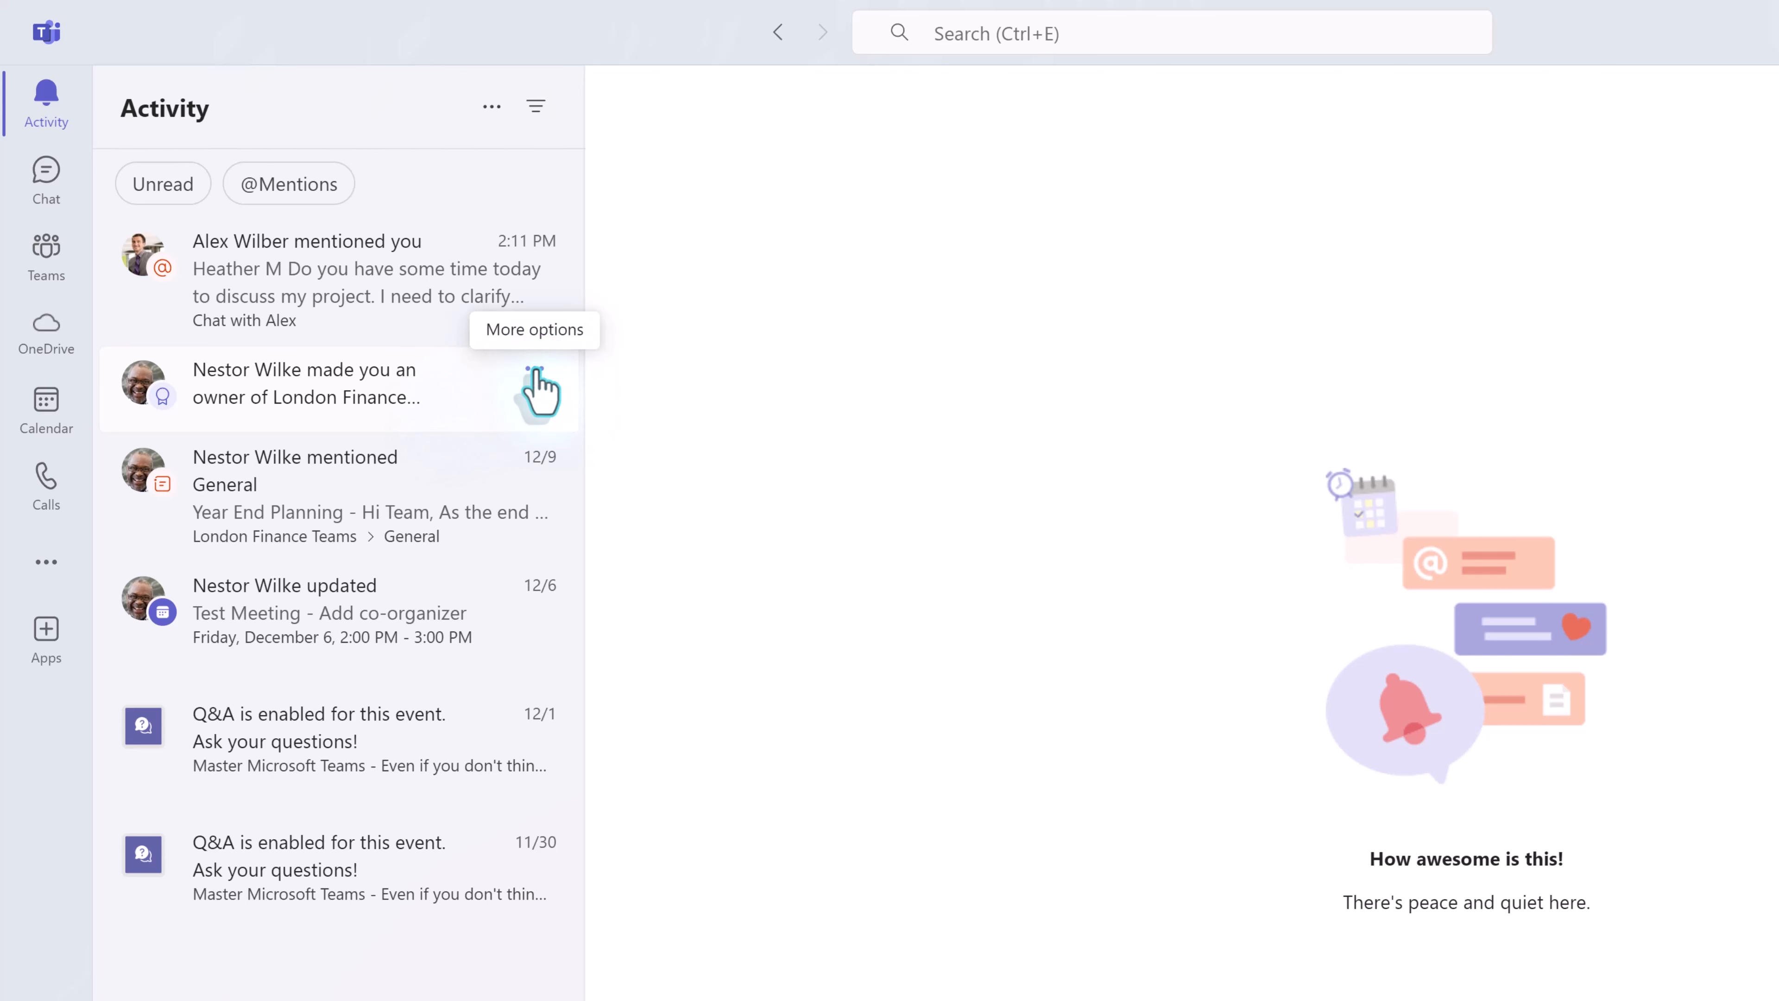
# Step: Remove the team-ownership notice and the 12/1 Q&A notice via their More options menus
pyautogui.click(536, 369)
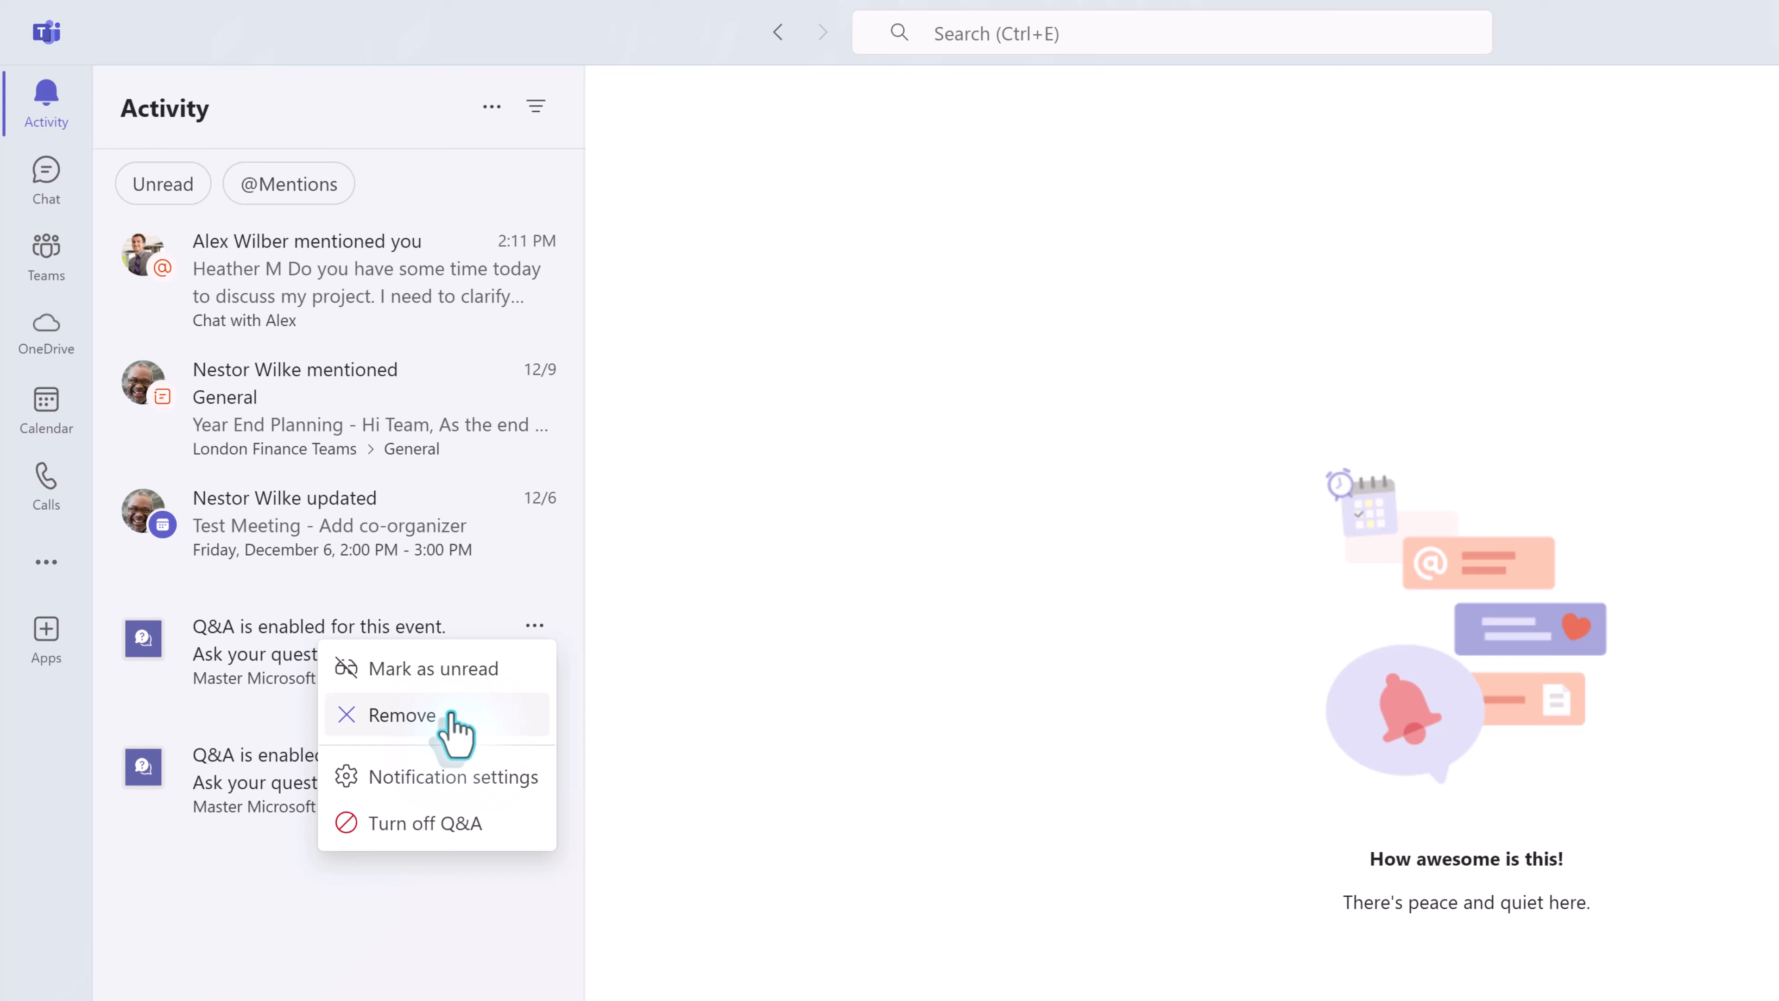
pyautogui.click(400, 714)
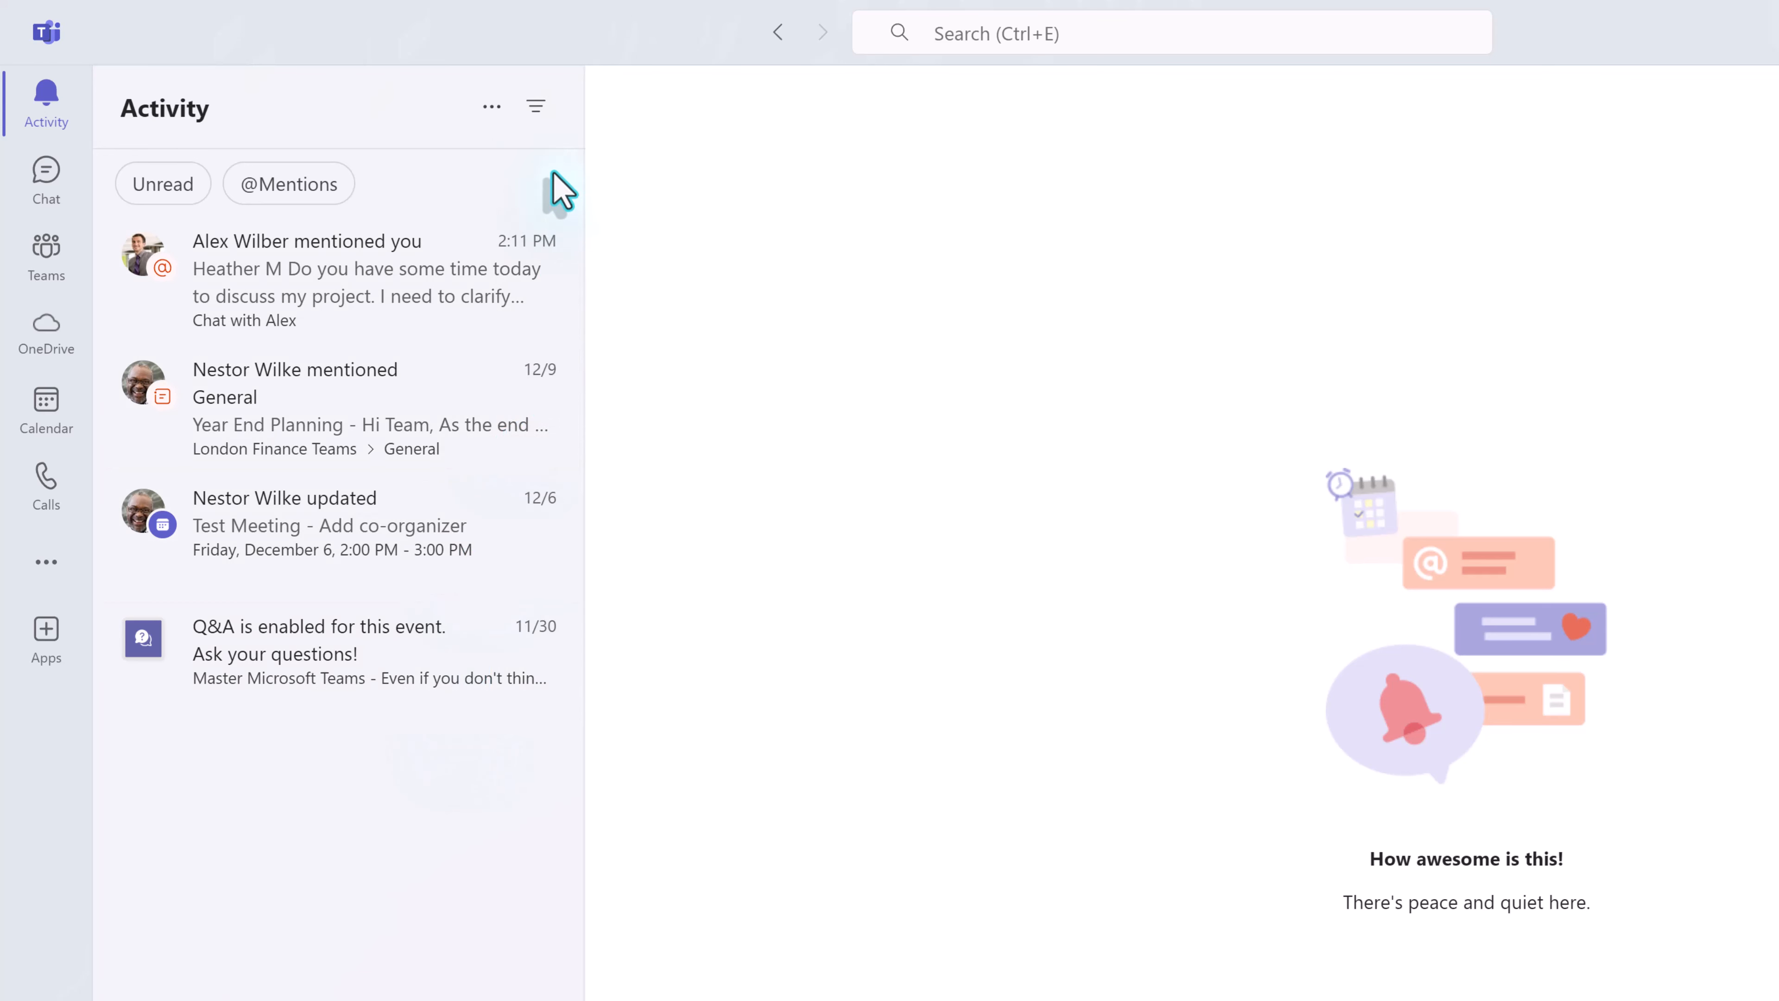
pyautogui.moveTo(536, 105)
pyautogui.write('Q&A')
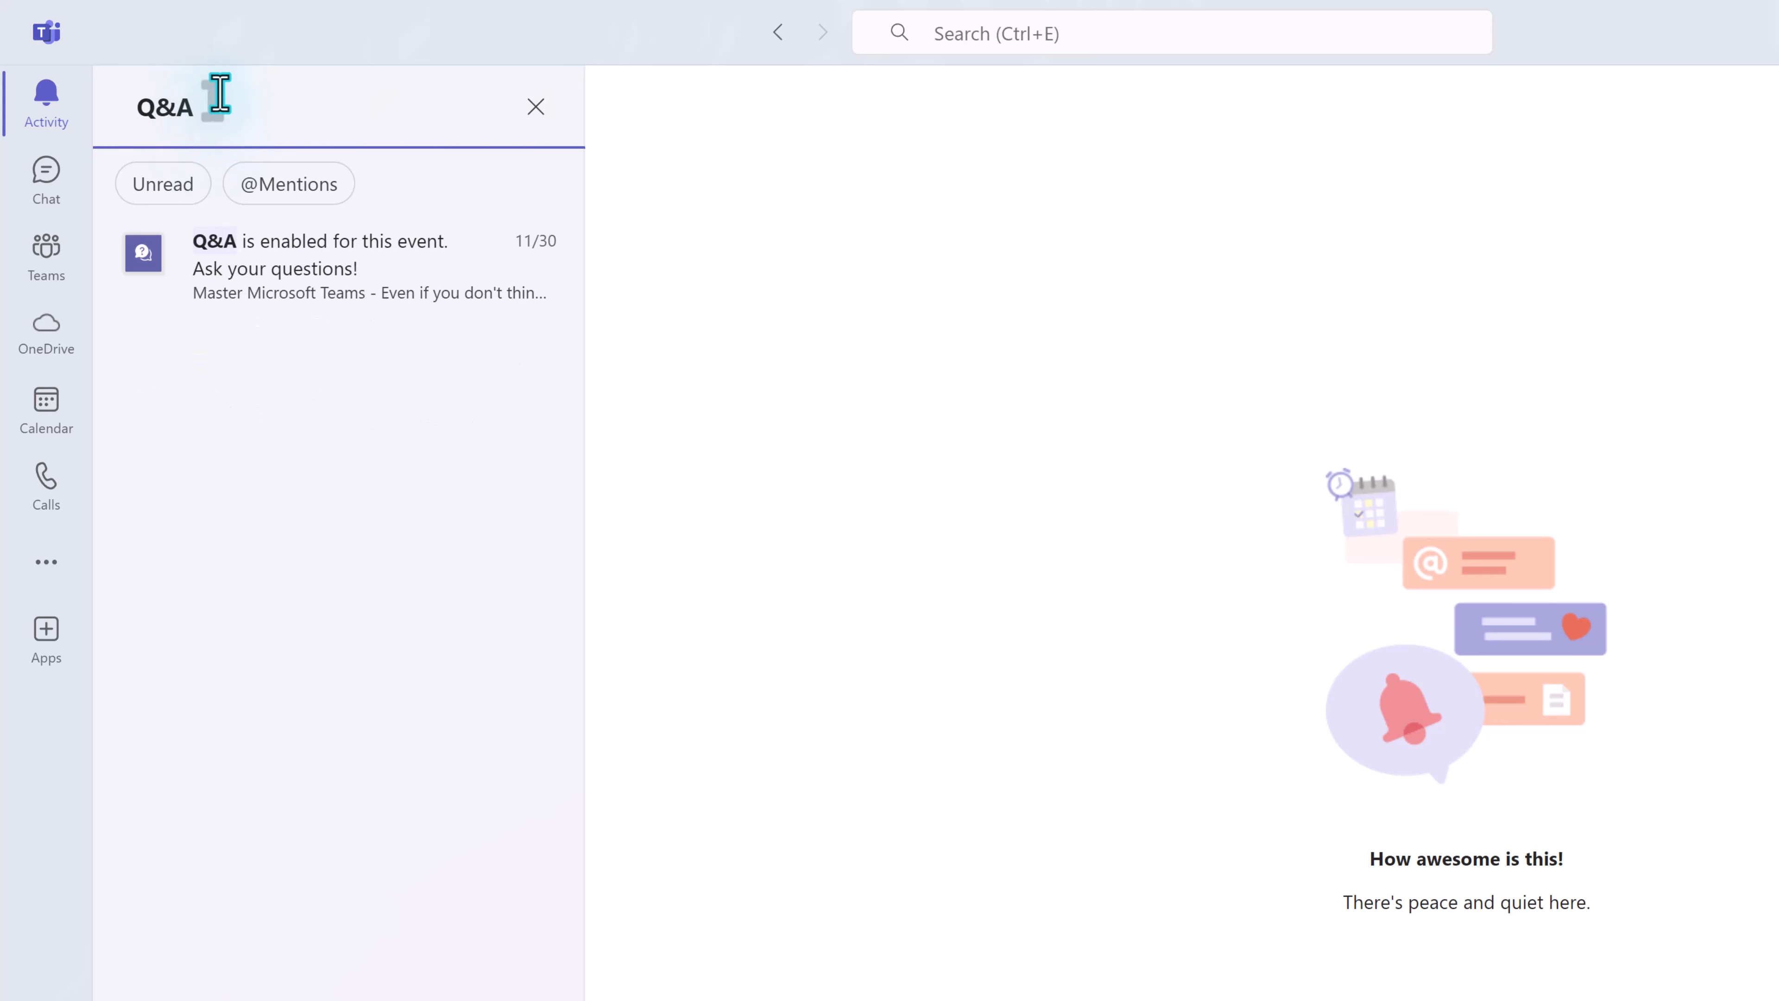
pyautogui.moveTo(535, 261)
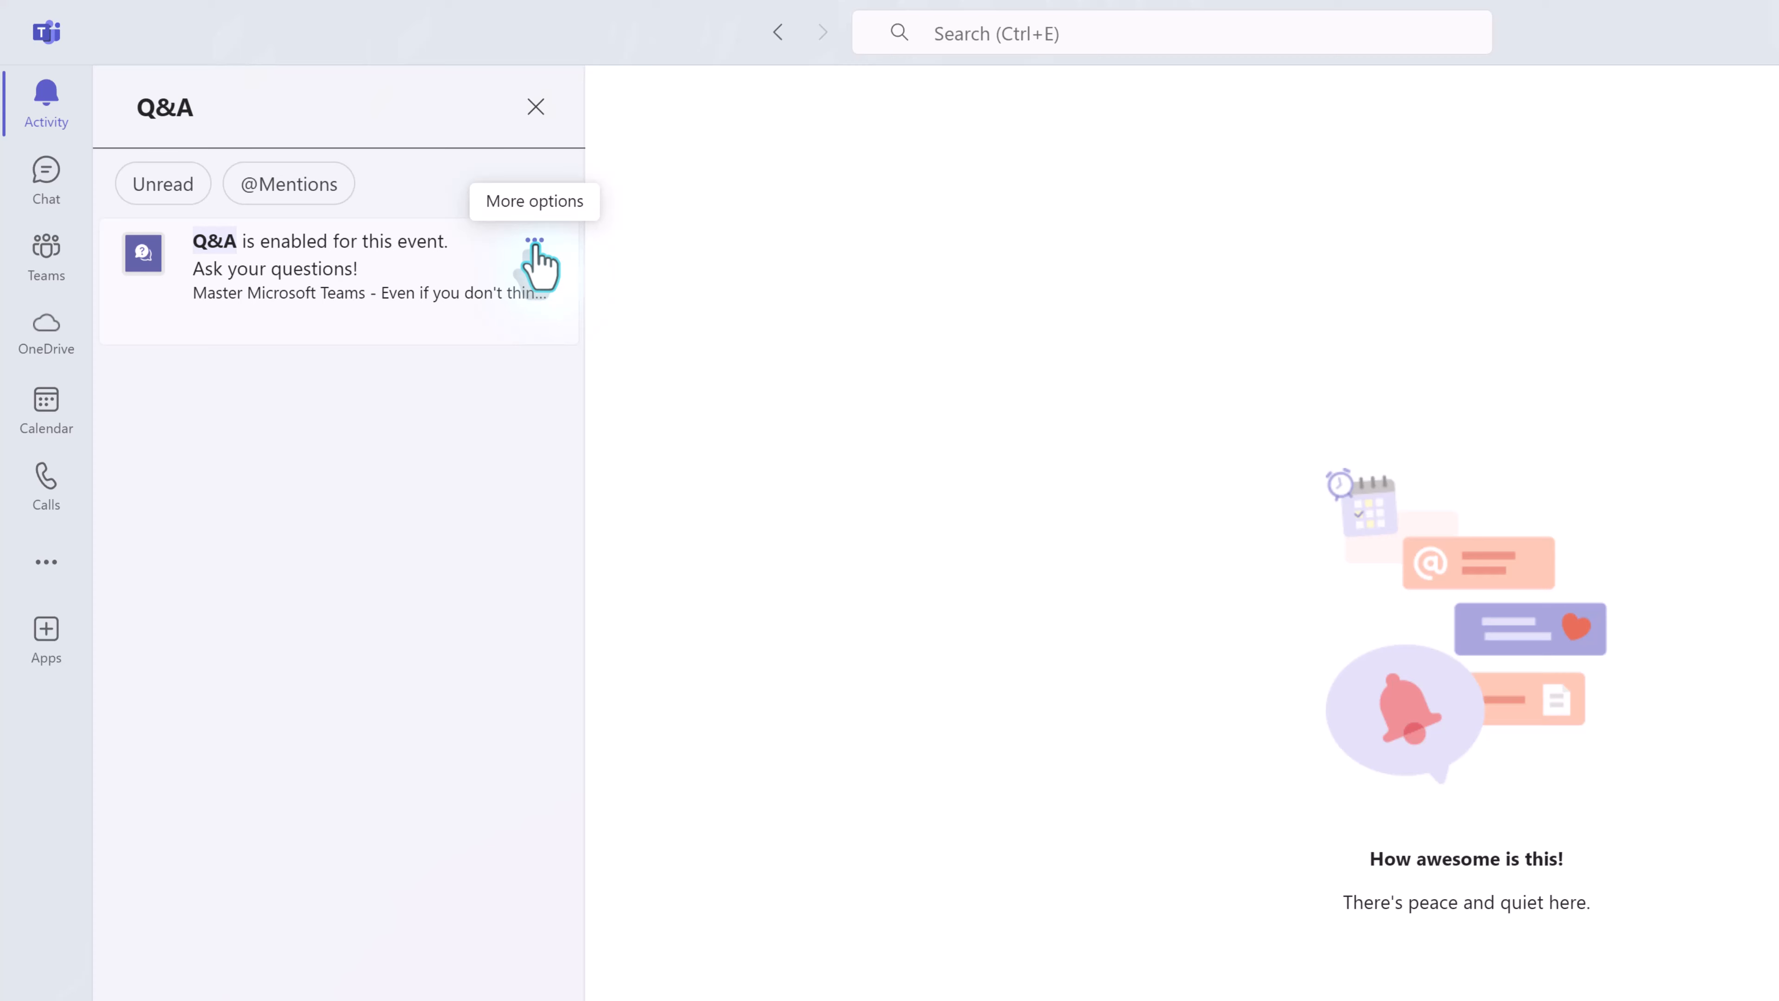
# Step: With the feed filtered to Q&A, remove the last Q&A notification so nothing matches
pyautogui.click(535, 241)
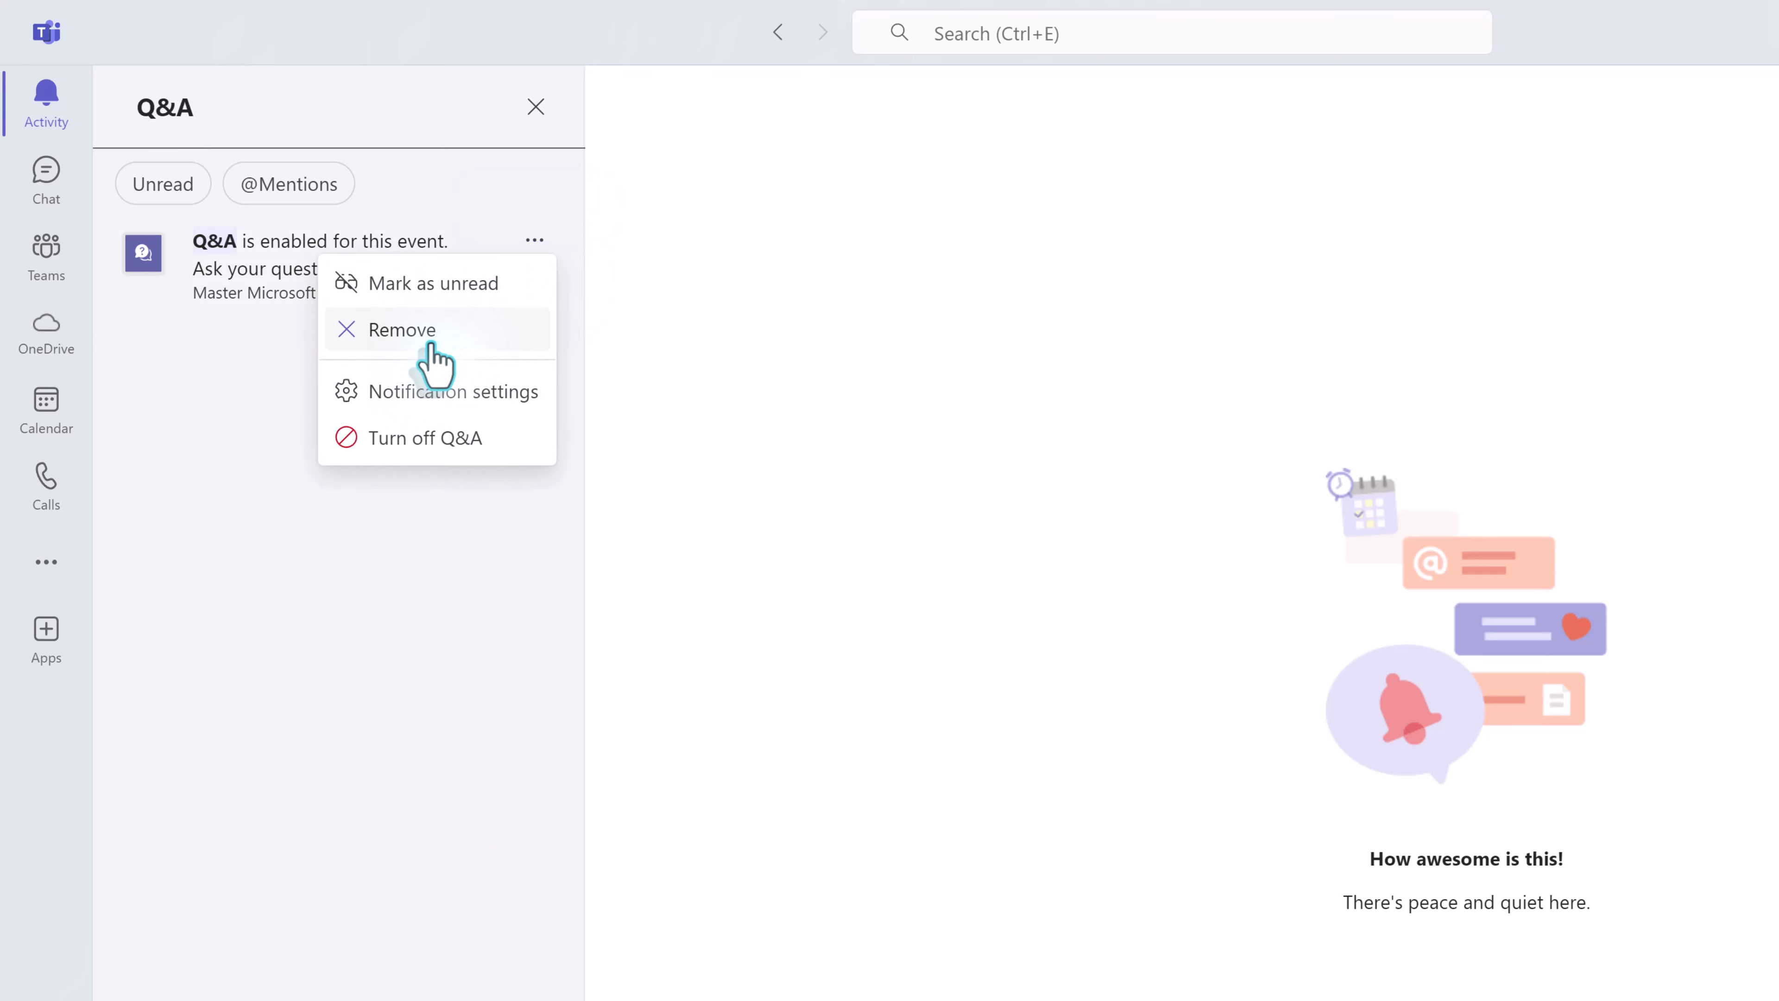
pyautogui.click(400, 329)
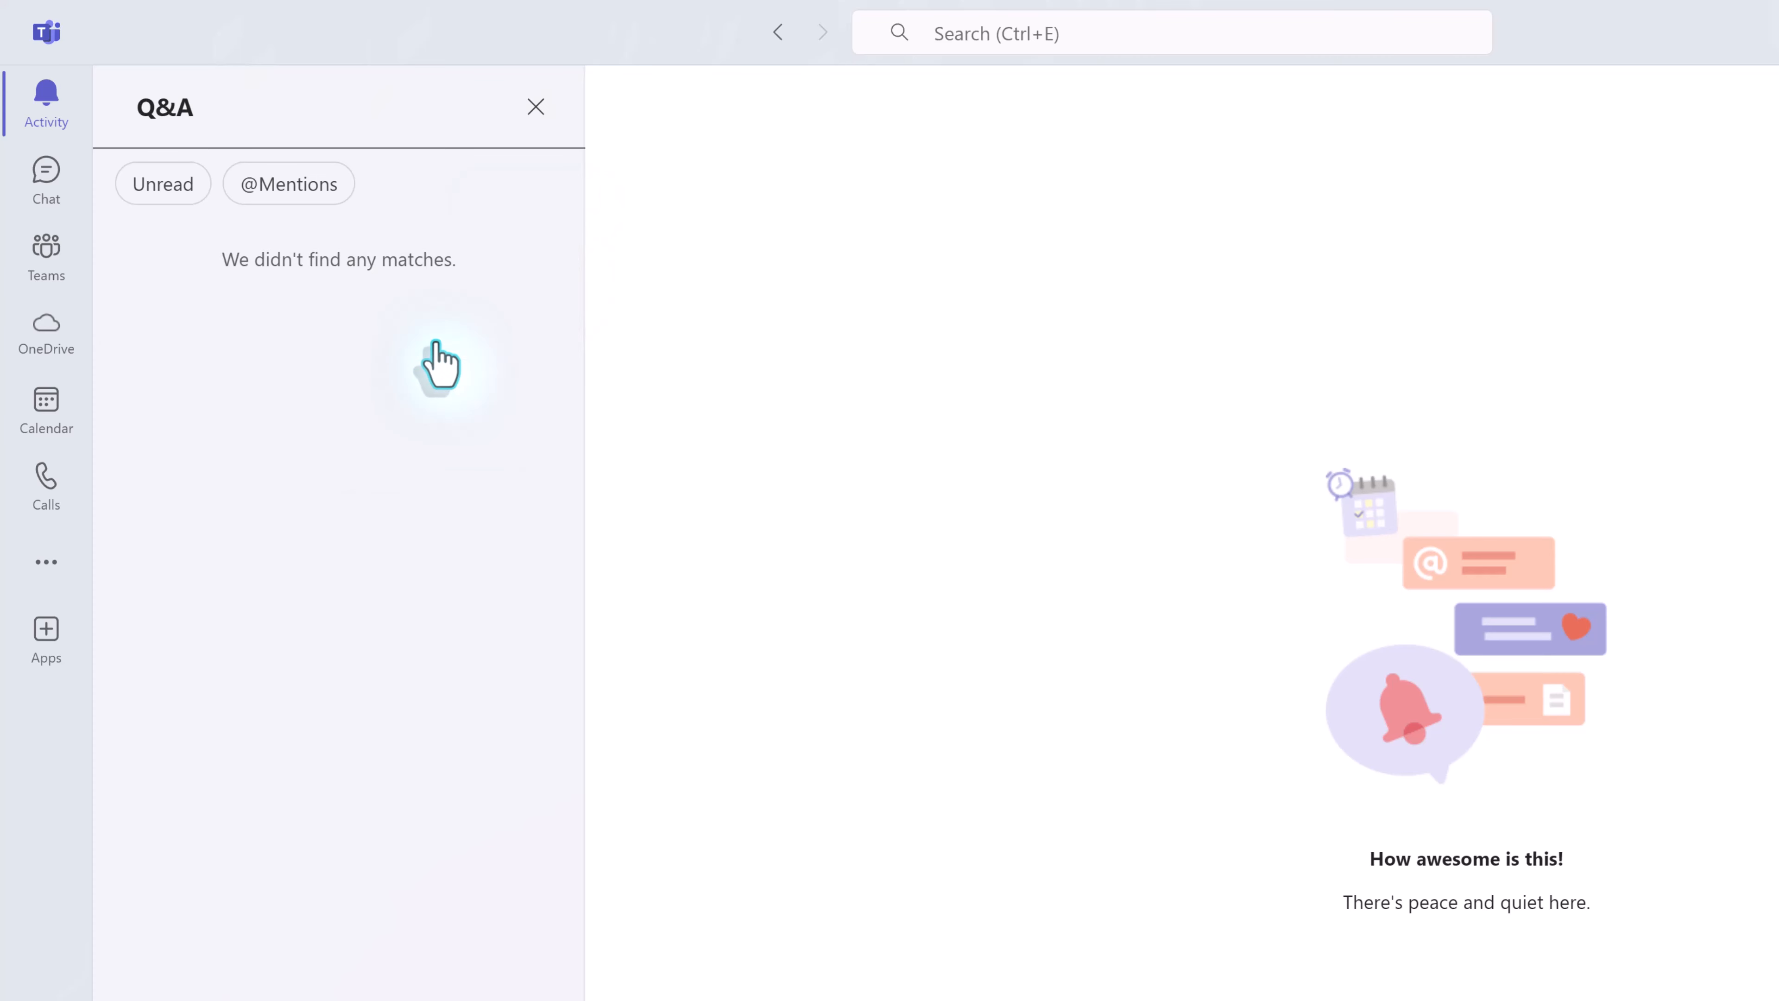